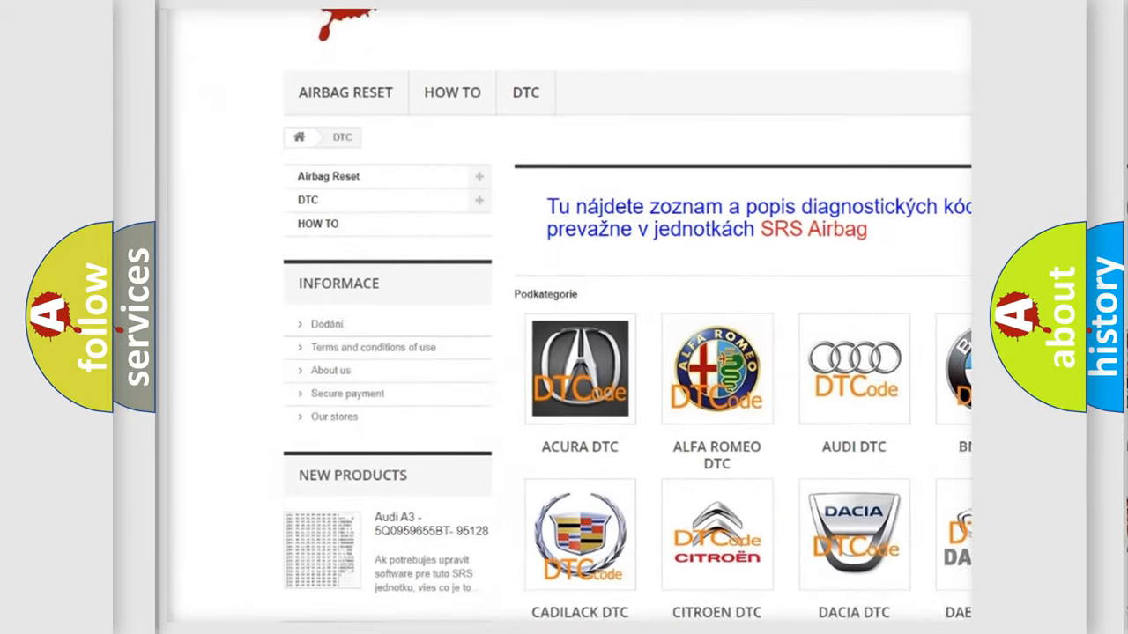
scroll("down", 3)
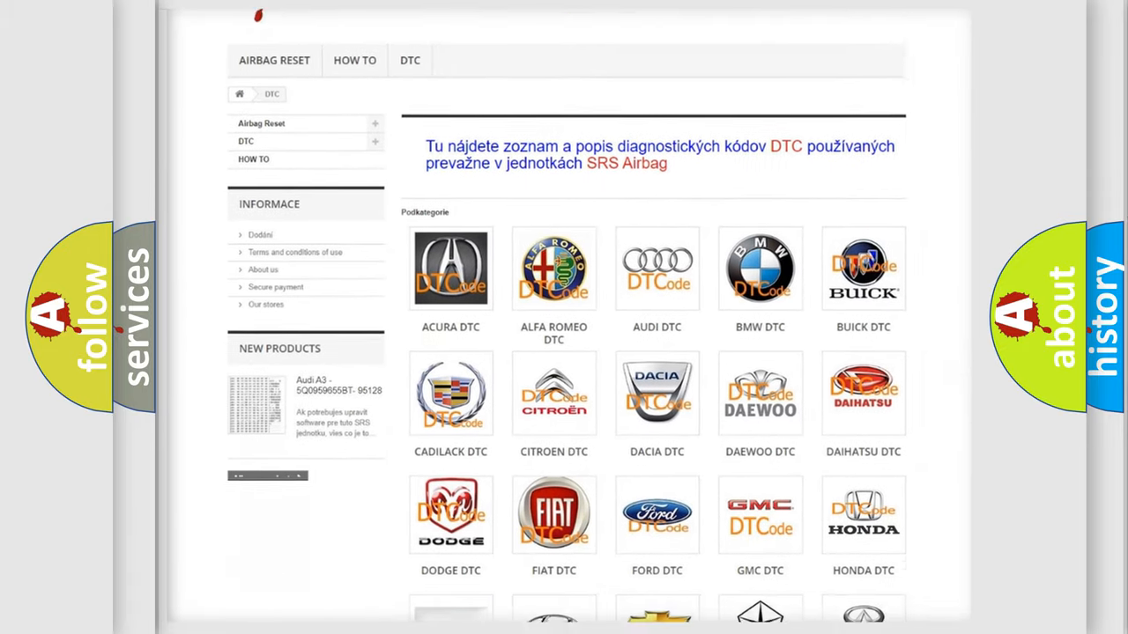
scroll("down", 3)
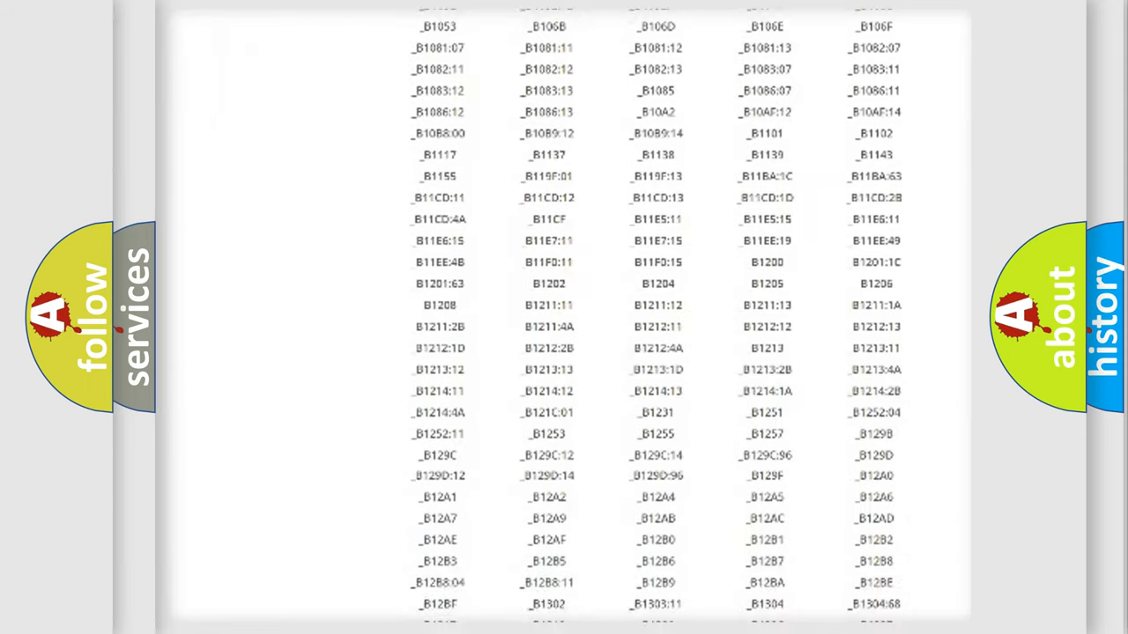
scroll("down", 3)
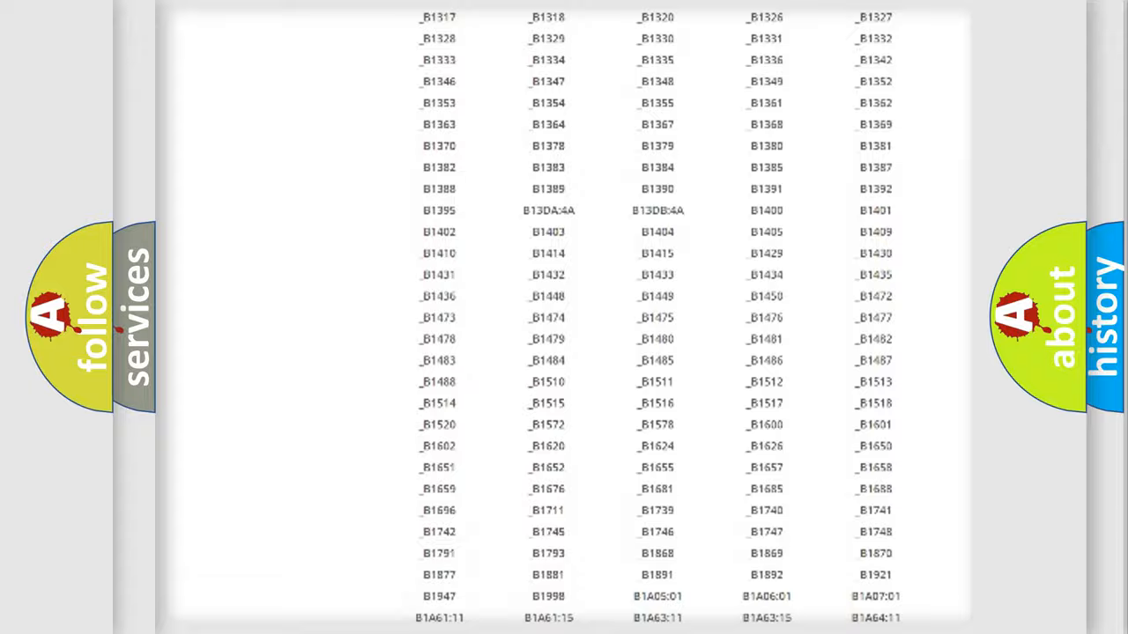